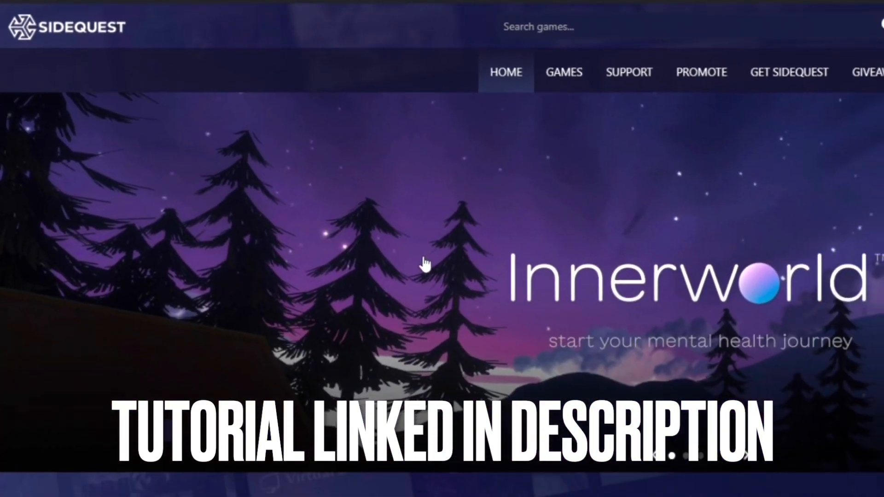
Step: Scroll down the SideQuest home page toward the Beat Saber mod versions link
{"action": "scroll", "scroll_direction": "down", "scroll_amount": 3}
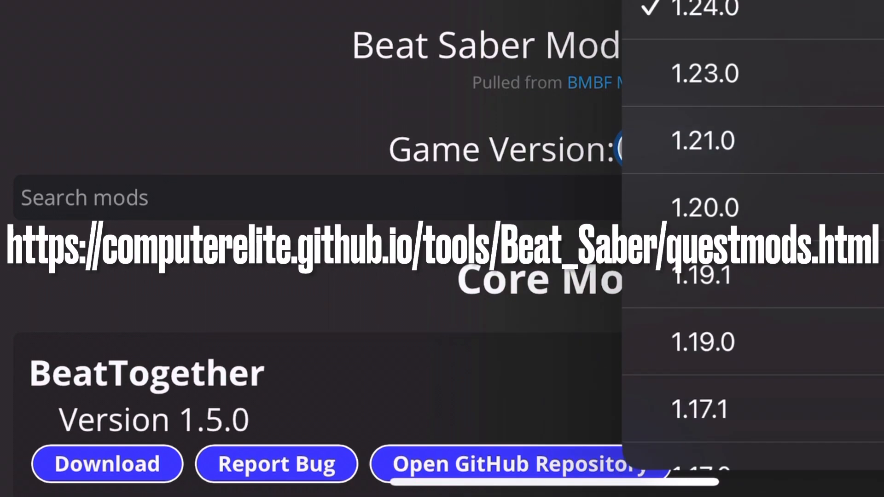
{"action": "left_click", "coordinate": [701, 6]}
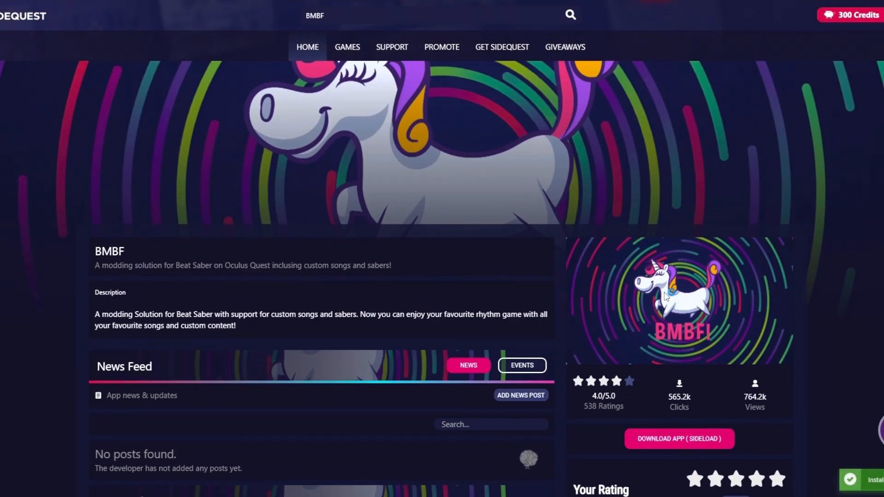
{"action": "mouse_move", "coordinate": [666, 294]}
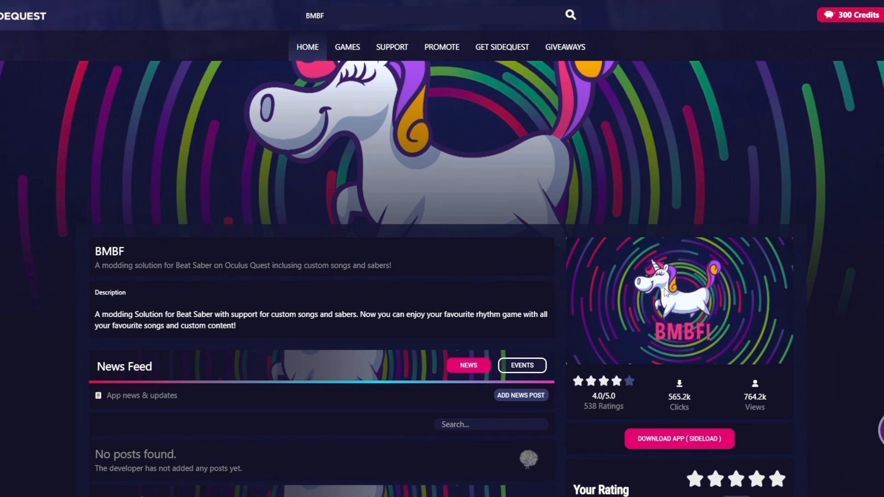
{"action": "mouse_move", "coordinate": [678, 424]}
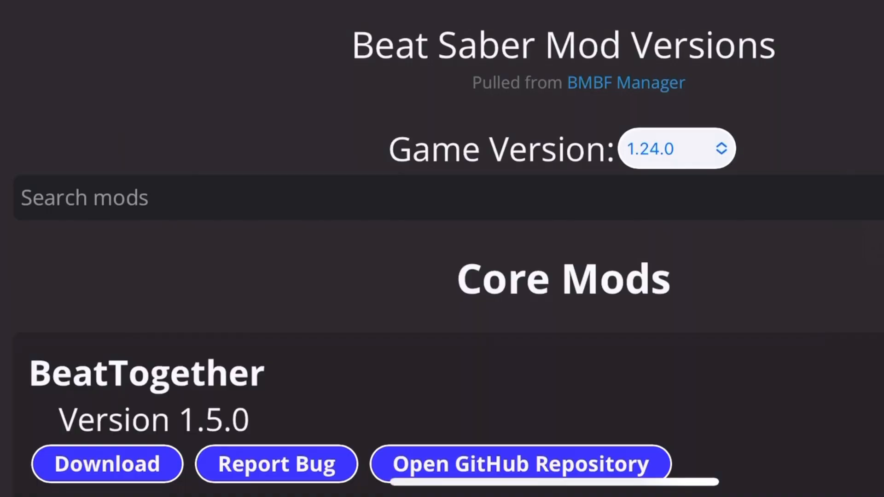
Step: Filter the App Library to Unknown Sources and scroll to QuestAppVersionSwitcher
{"action": "left_click", "coordinate": [677, 148]}
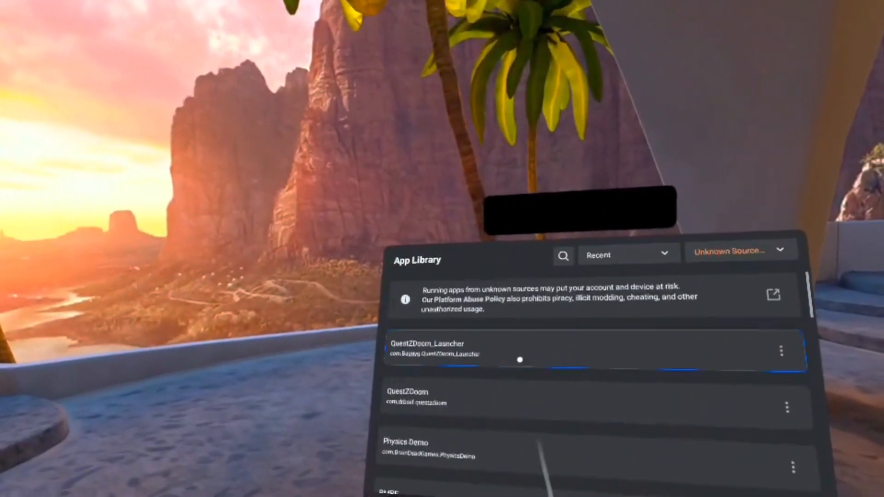
{"action": "scroll", "scroll_direction": "down", "scroll_amount": 3}
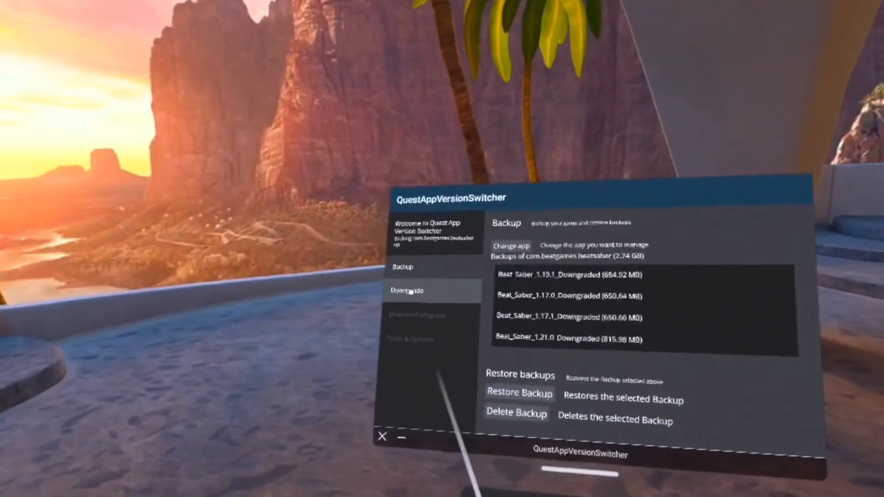
Step: Download the Beat Saber 1.24.0 downgrade for Quest 1 and Quest 2 using the password
{"action": "left_click", "coordinate": [408, 291]}
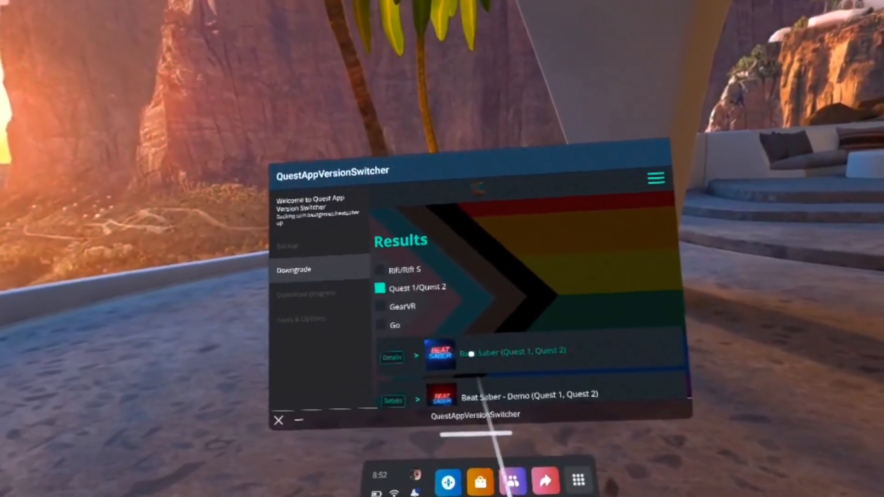
{"action": "left_click", "coordinate": [392, 357]}
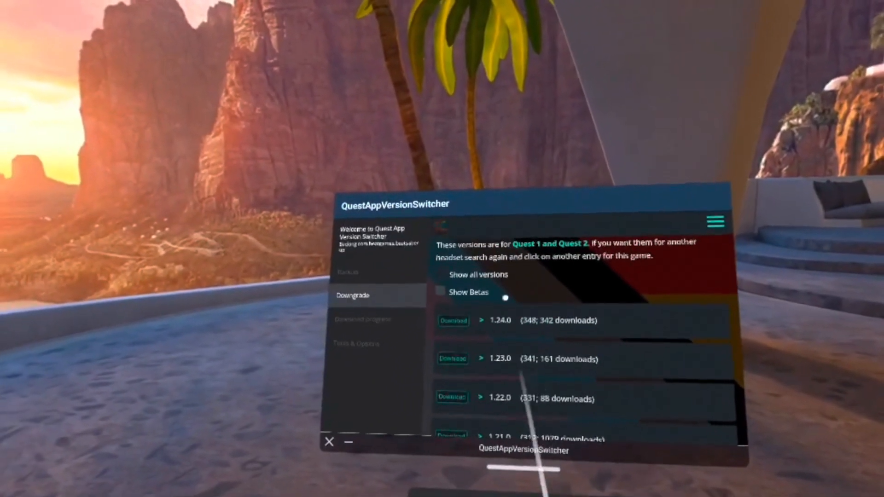
{"action": "left_click", "coordinate": [452, 358]}
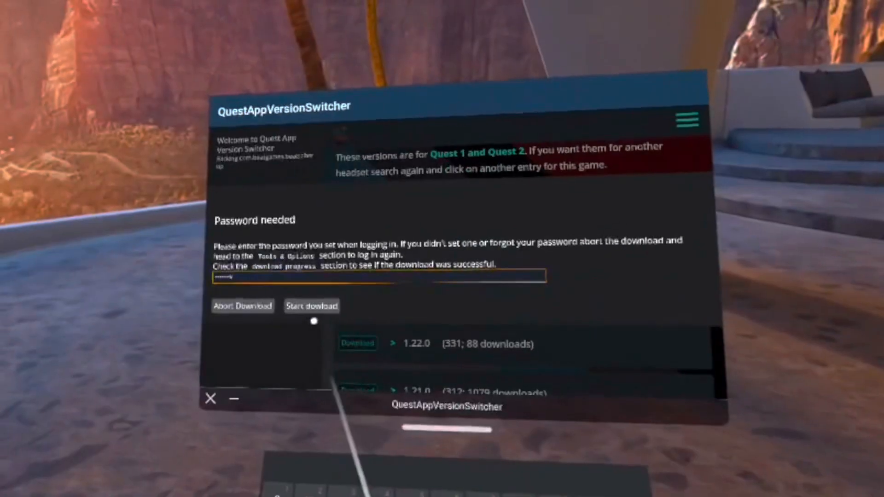
{"action": "left_click", "coordinate": [312, 306]}
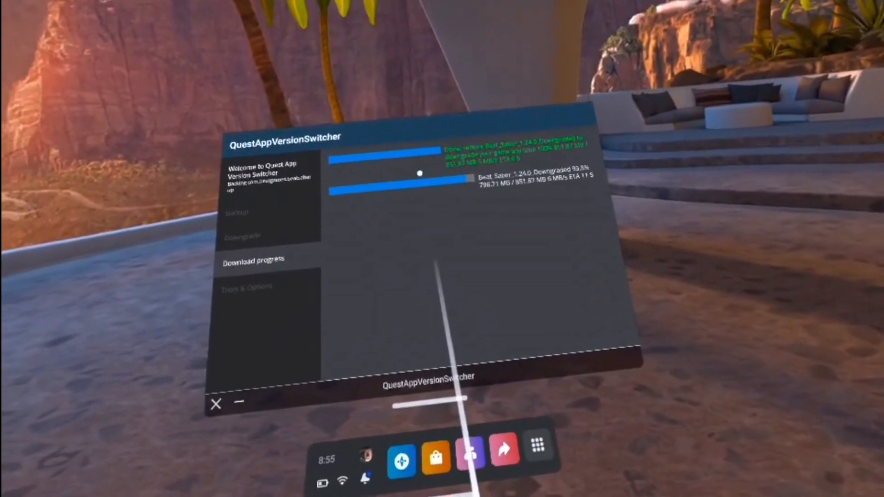
Step: Return to Backup and select Beat_Saber_1.24.0_Downgraded in the backups list
{"action": "left_click", "coordinate": [240, 211]}
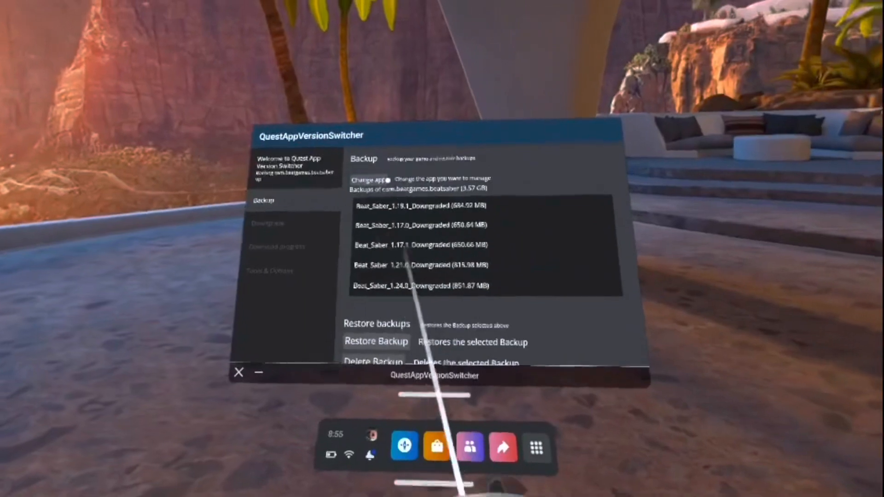
{"action": "left_click", "coordinate": [366, 180]}
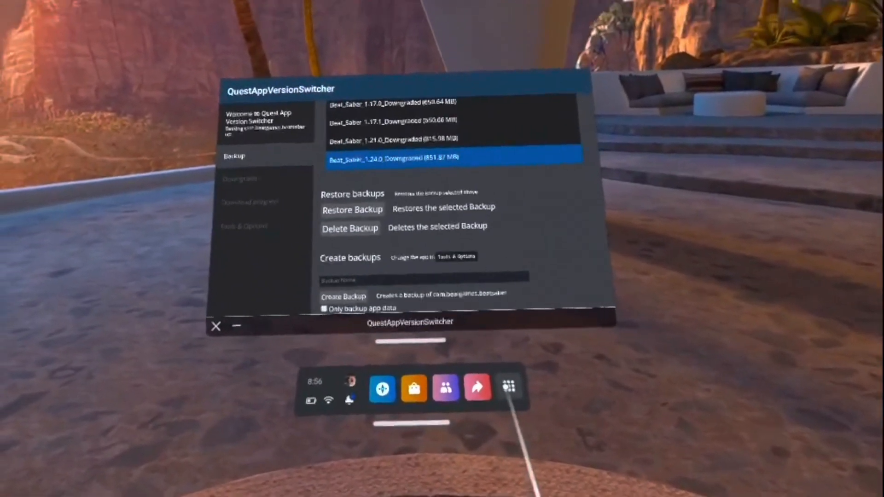
Step: Launch BMBF from the App Library's Unknown Sources category
{"action": "left_click", "coordinate": [510, 390]}
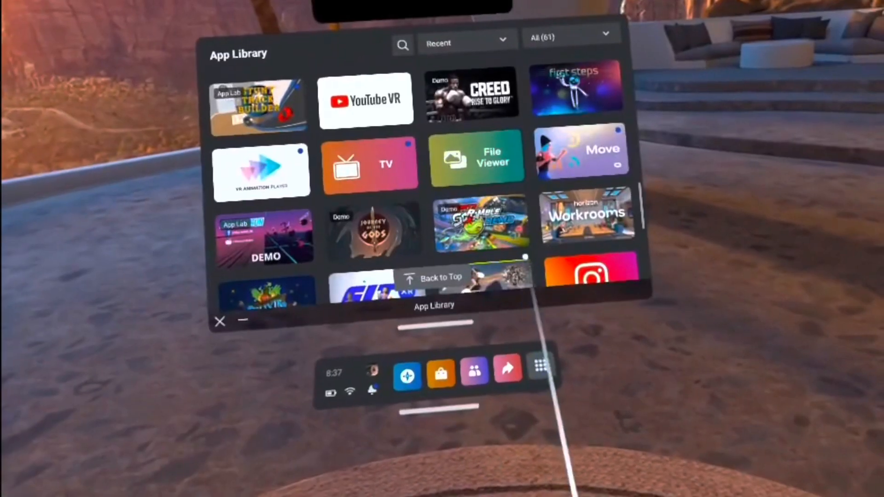
{"action": "left_click", "coordinate": [565, 41]}
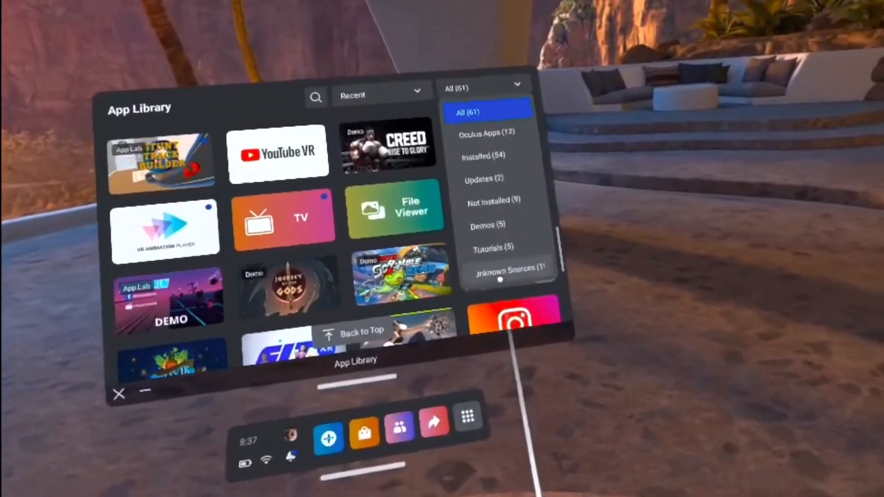
{"action": "left_click", "coordinate": [509, 269]}
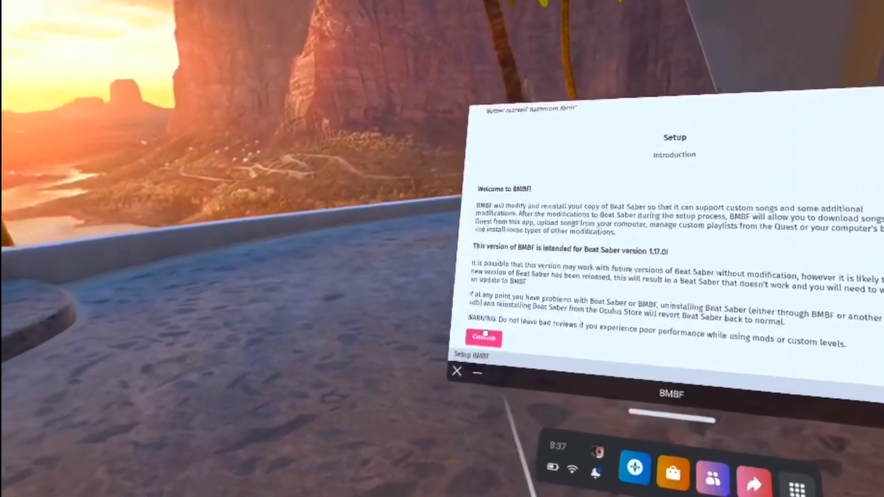
Step: Continue past the intro, uninstall the original Beat Saber, and patch it
{"action": "left_click", "coordinate": [484, 338]}
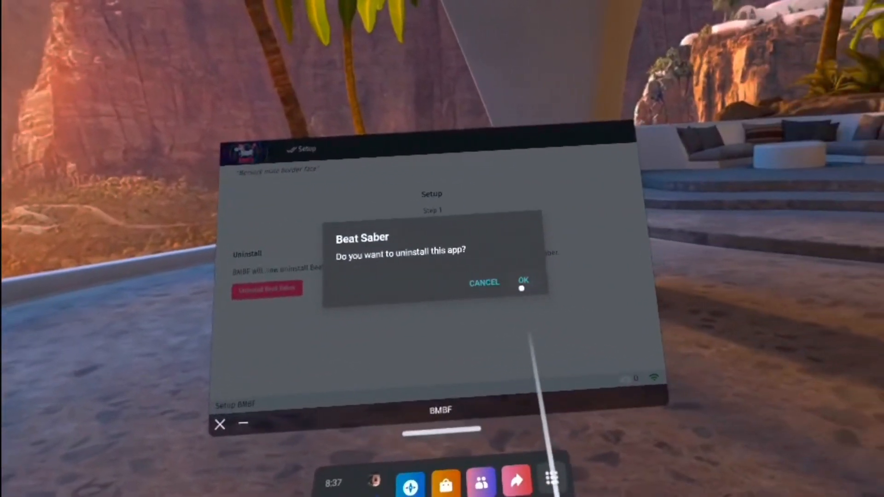
{"action": "left_click", "coordinate": [523, 282]}
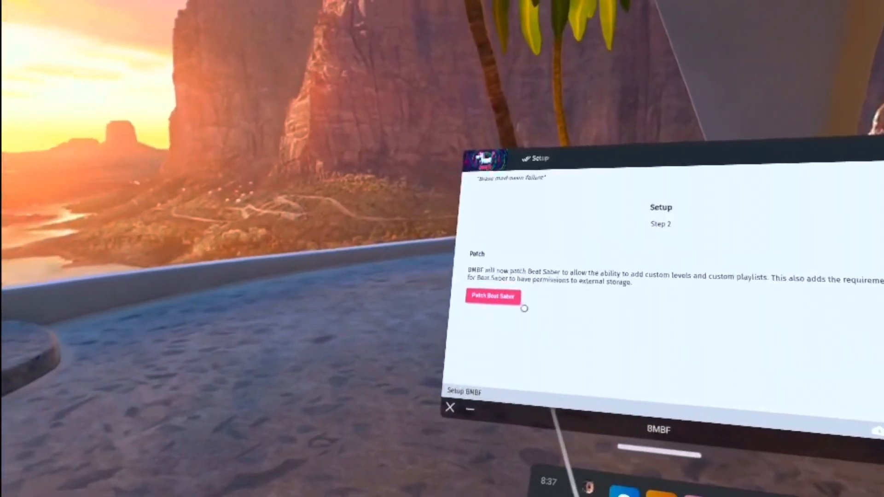
{"action": "left_click", "coordinate": [493, 297]}
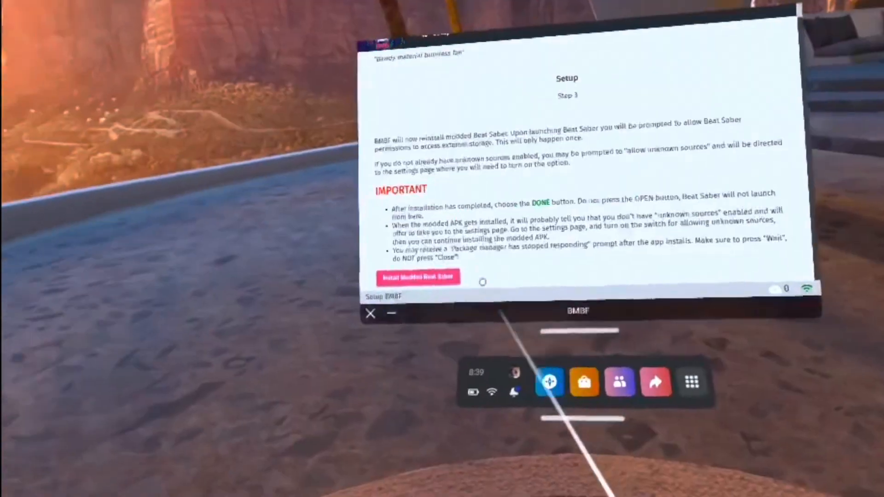
Step: Install the modded Beat Saber and approve the Android installation prompt
{"action": "left_click", "coordinate": [418, 276]}
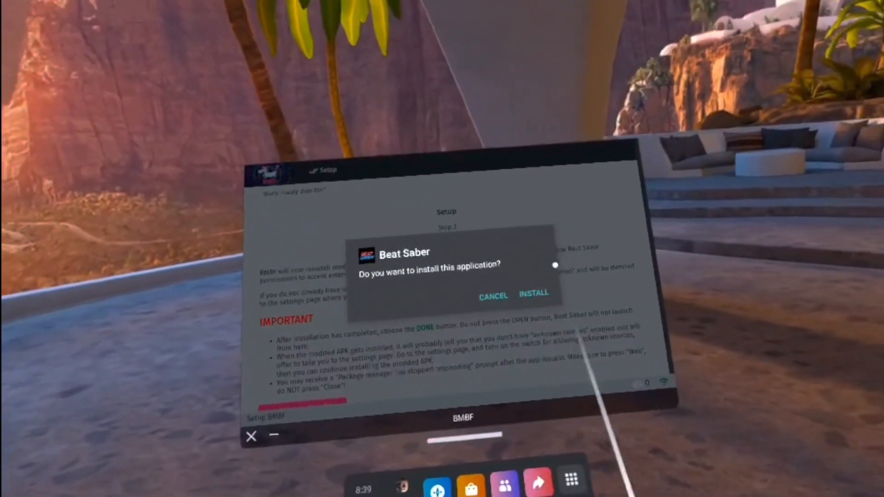
{"action": "left_click", "coordinate": [534, 295]}
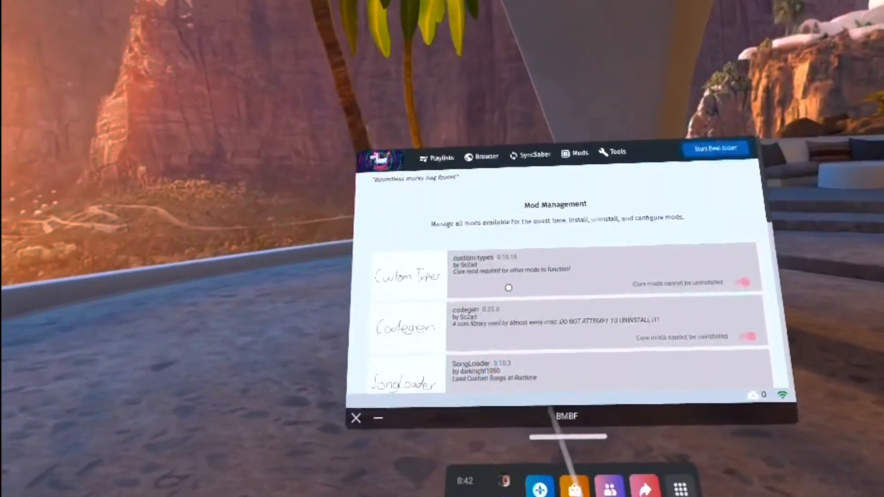
Step: Open ComputerElite's Quest Beat Saber Mod Versions page in the BMBF browser
{"action": "scroll", "scroll_direction": "down", "scroll_amount": 3}
{"action": "type", "text": "c"}
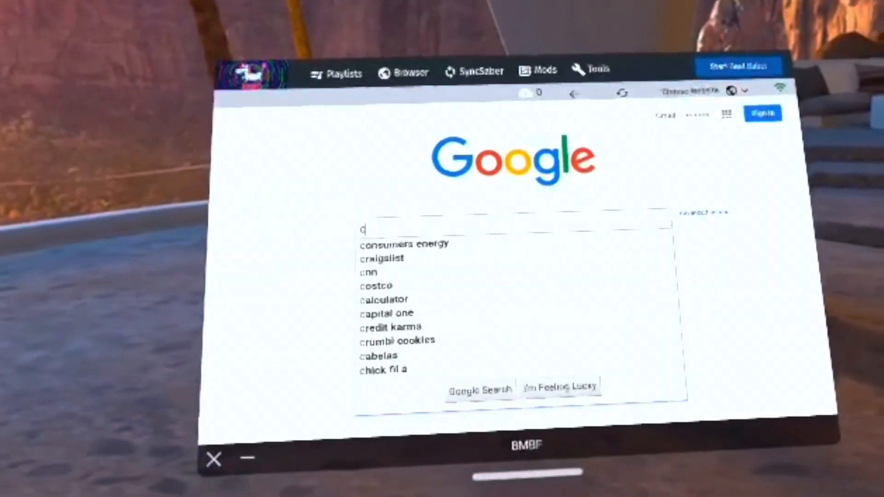
{"action": "type", "text": "ompu"}
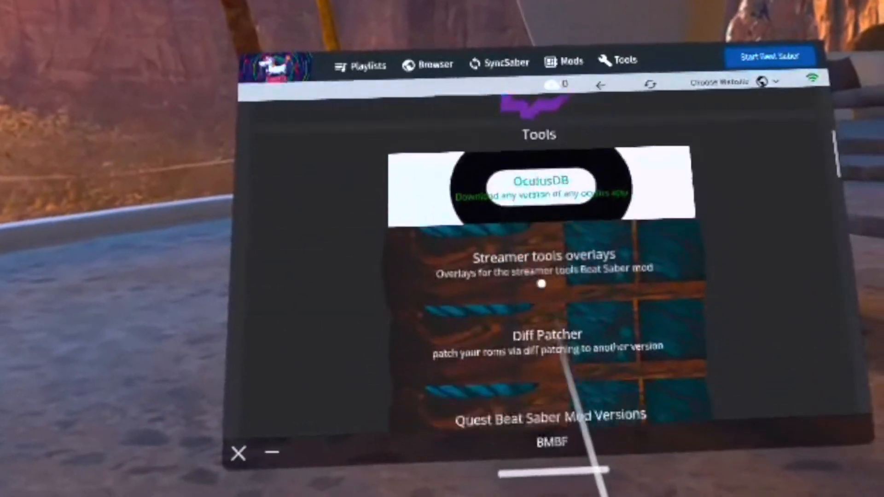
{"action": "scroll", "scroll_direction": "down", "scroll_amount": 3}
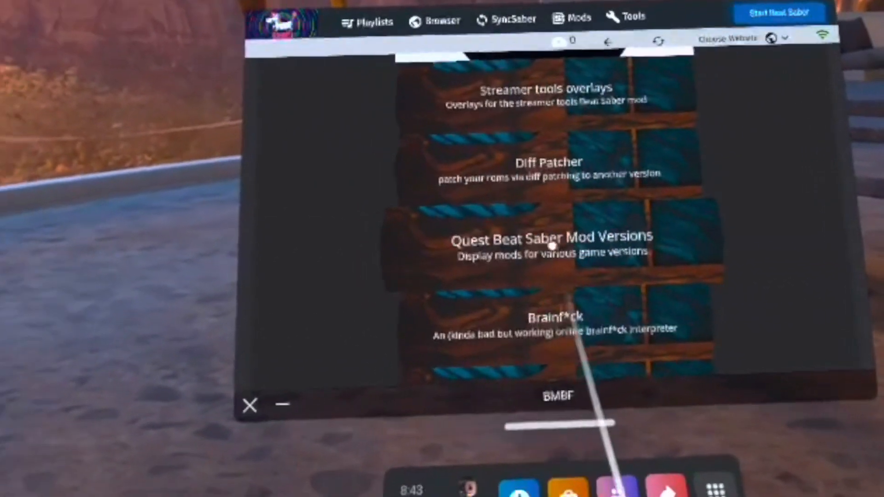
{"action": "left_click", "coordinate": [550, 244]}
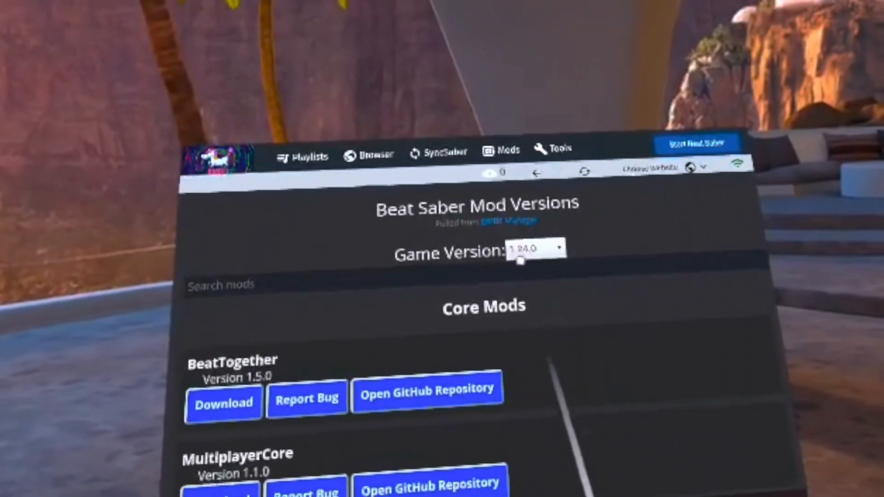
Step: Search the mod list and download NoodleExtensions and Chroma
{"action": "left_click", "coordinate": [245, 285]}
{"action": "type", "text": "nood"}
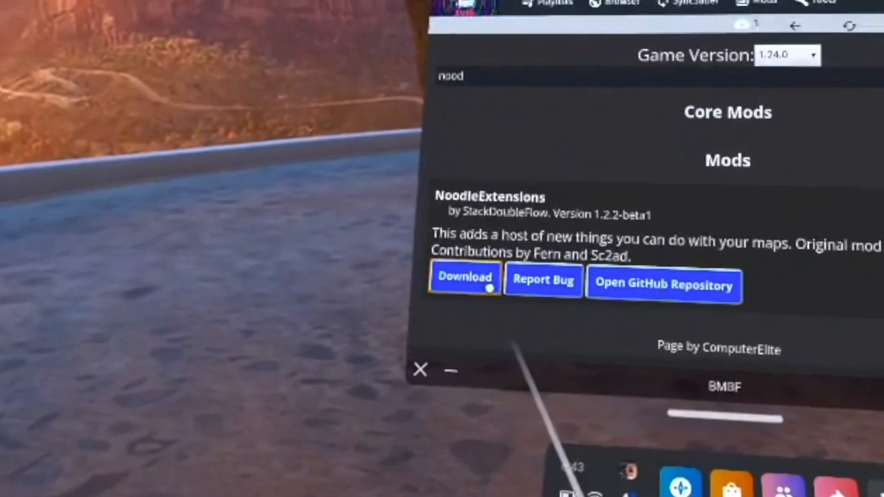
{"action": "left_click", "coordinate": [465, 280]}
{"action": "type", "text": "chroma"}
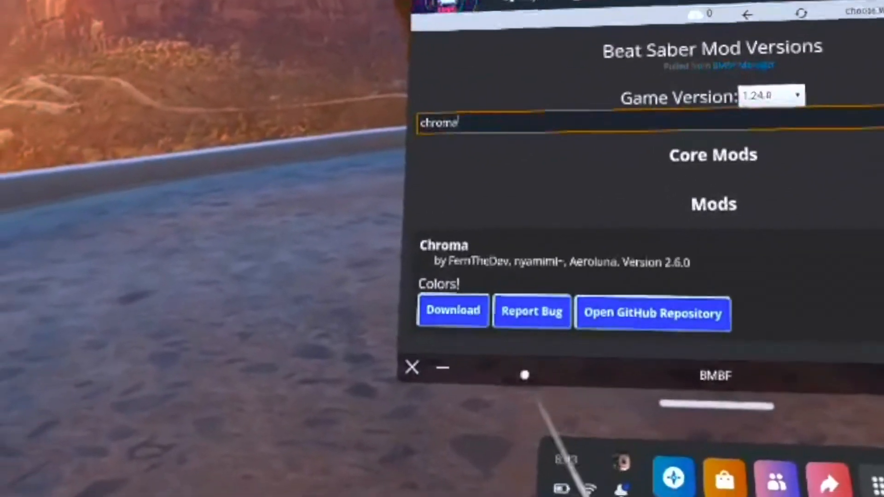
{"action": "left_click", "coordinate": [453, 311]}
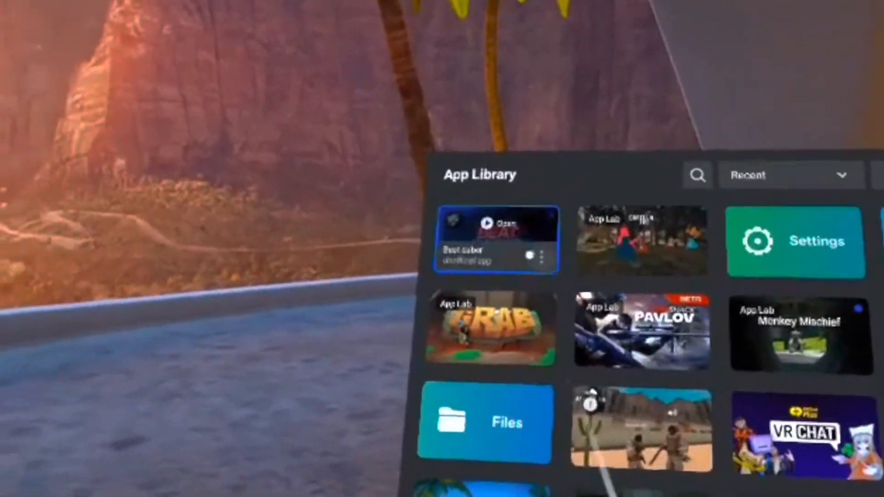
Step: Launch the unofficial Beat Saber tile from the App Library
{"action": "left_click", "coordinate": [500, 223]}
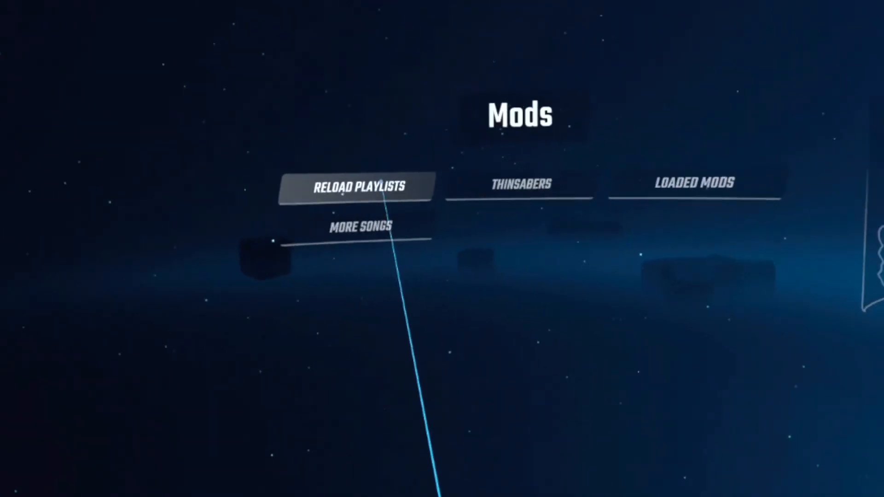
Step: Search the More Songs downloads for 'never gonna give you up'
{"action": "left_click", "coordinate": [525, 184]}
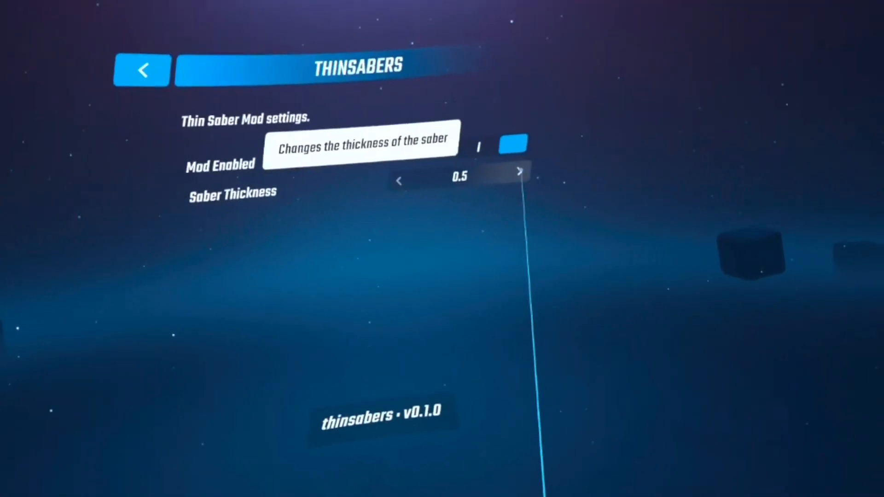
{"action": "left_click", "coordinate": [142, 70]}
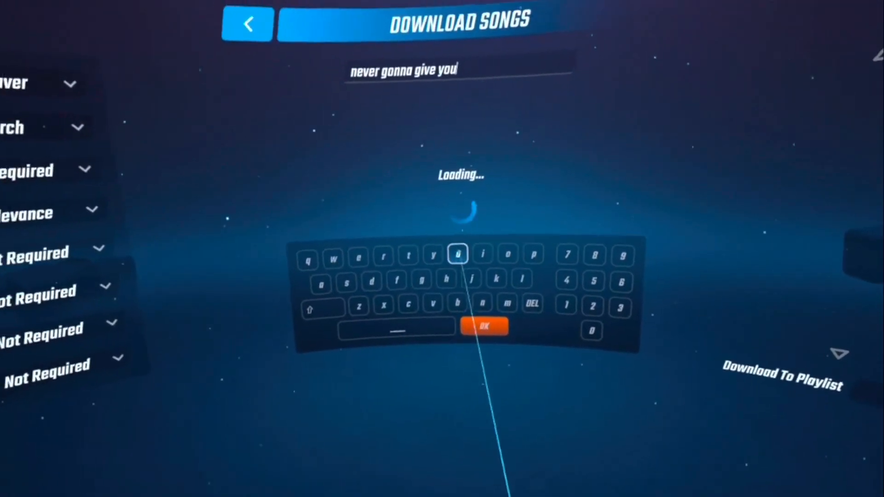
{"action": "left_click", "coordinate": [503, 247]}
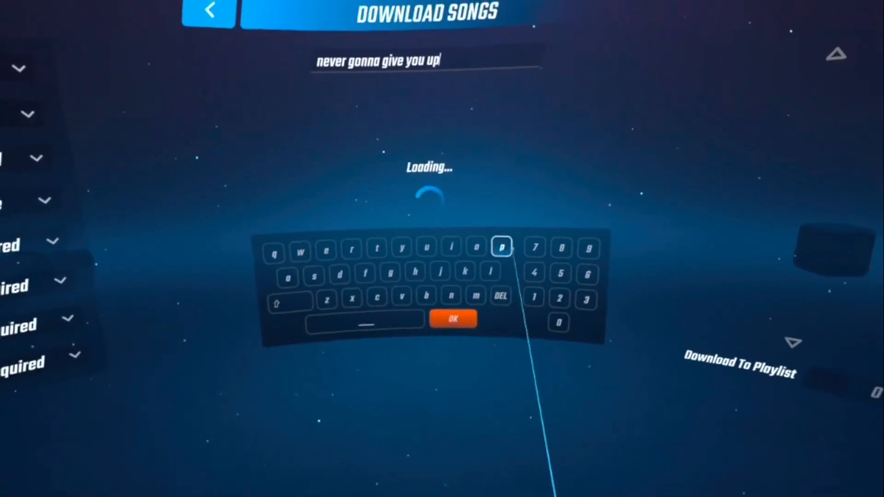